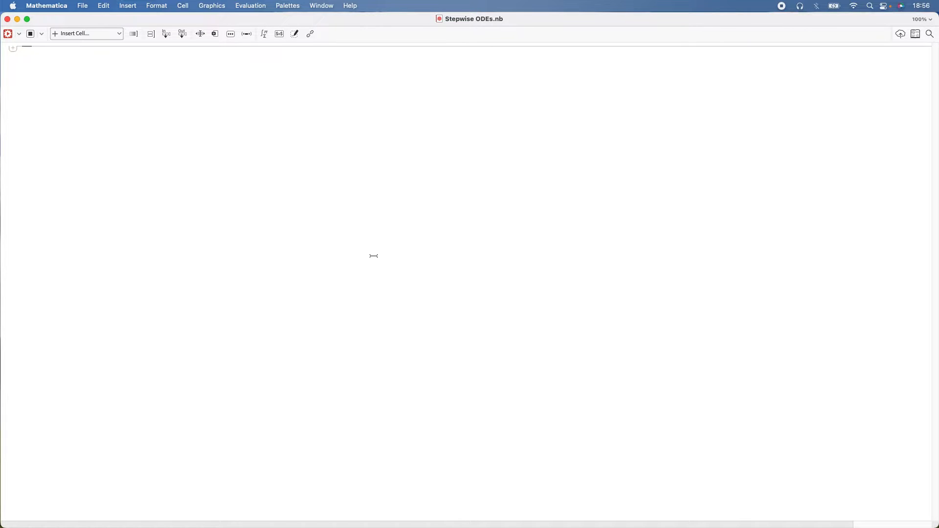
# - Set the Stepwise ODEs notebook magnification to 150%
pyautogui.click(923, 19)
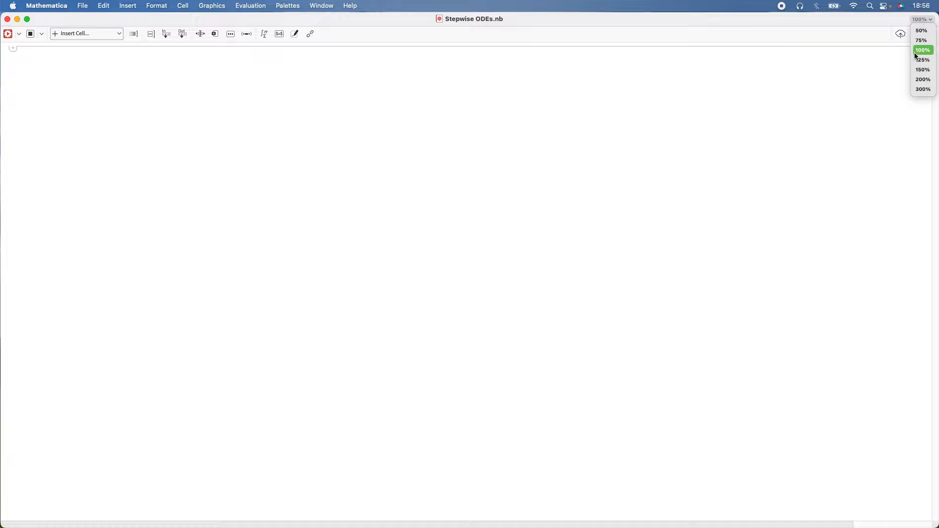
pyautogui.click(921, 69)
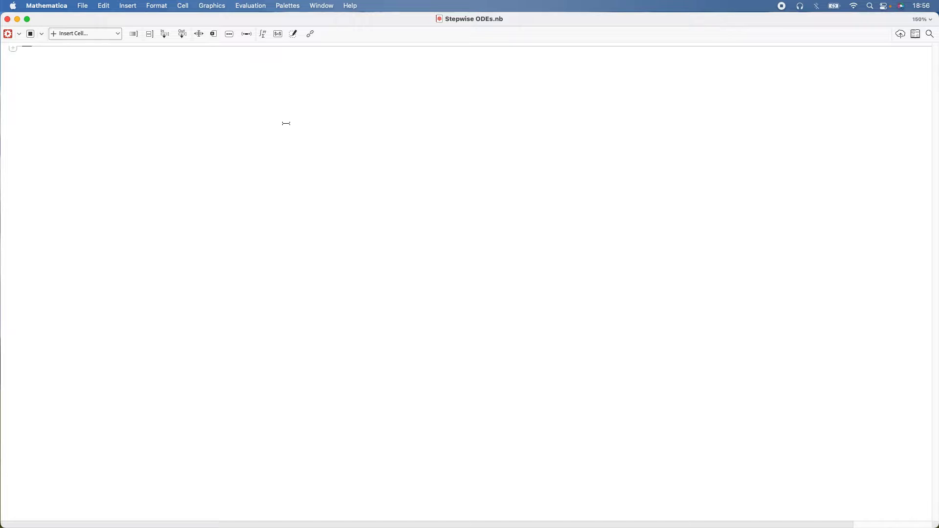
# - Enter the left side DSolve[2*y'[t] - y[t] == 4 of the first ODE input
pyautogui.write('DSolve')
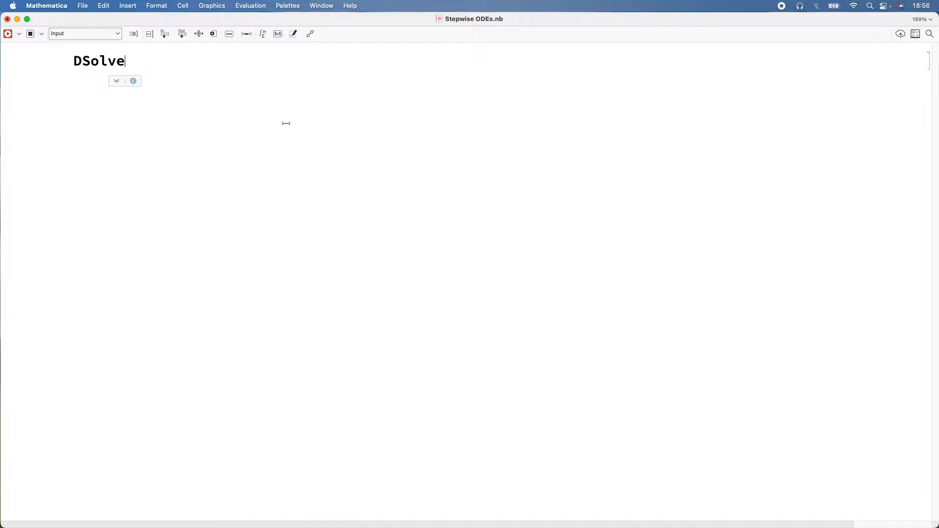
pyautogui.write('[2')
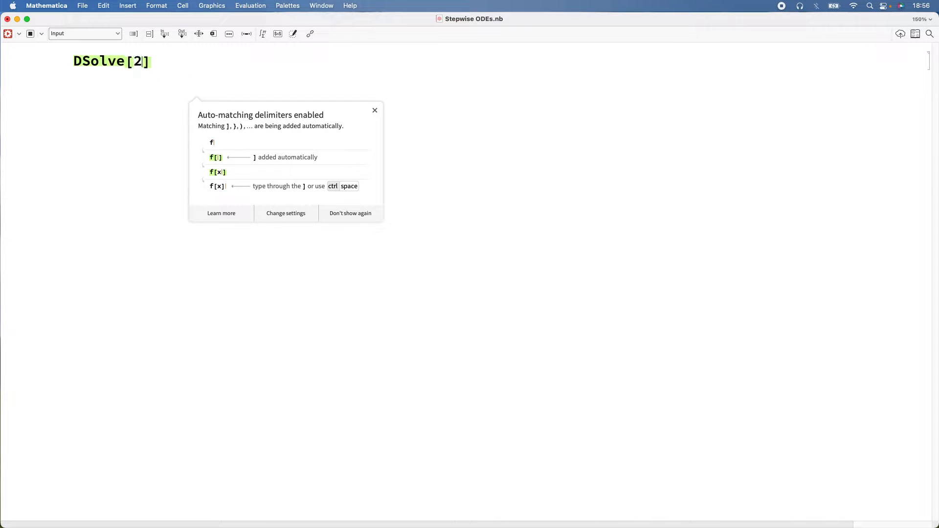
pyautogui.write('*')
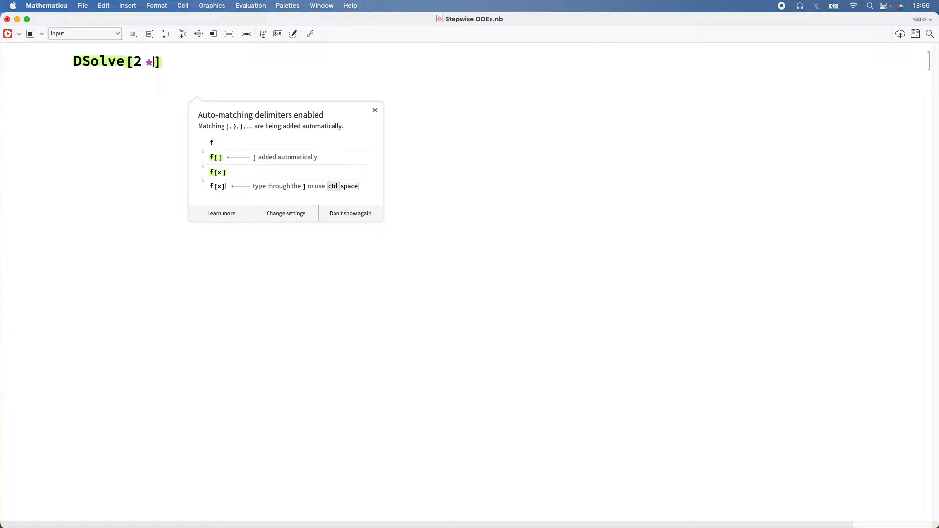
pyautogui.write("y '")
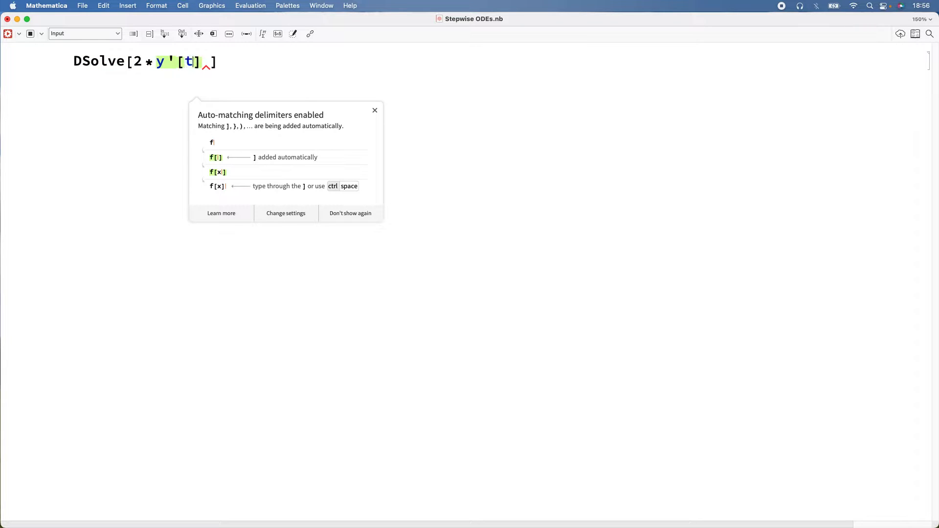
pyautogui.write('-')
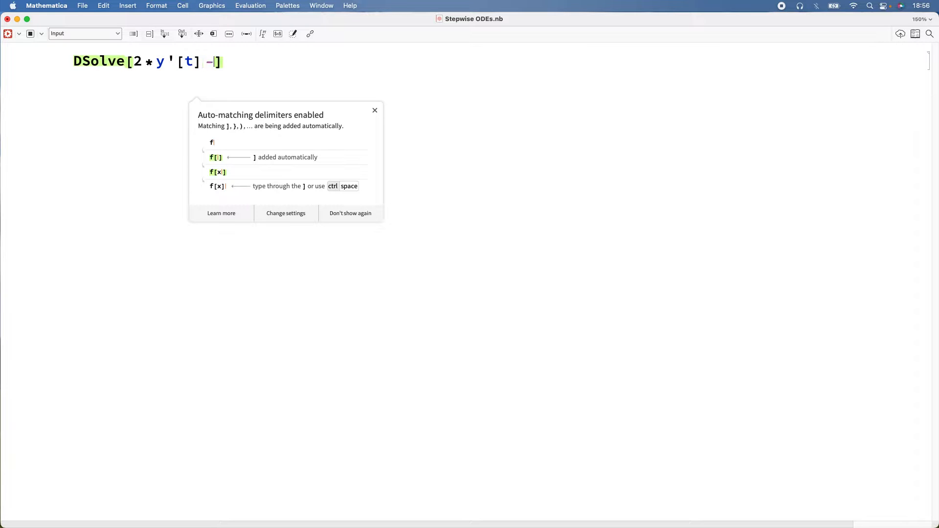
pyautogui.write('y[t]')
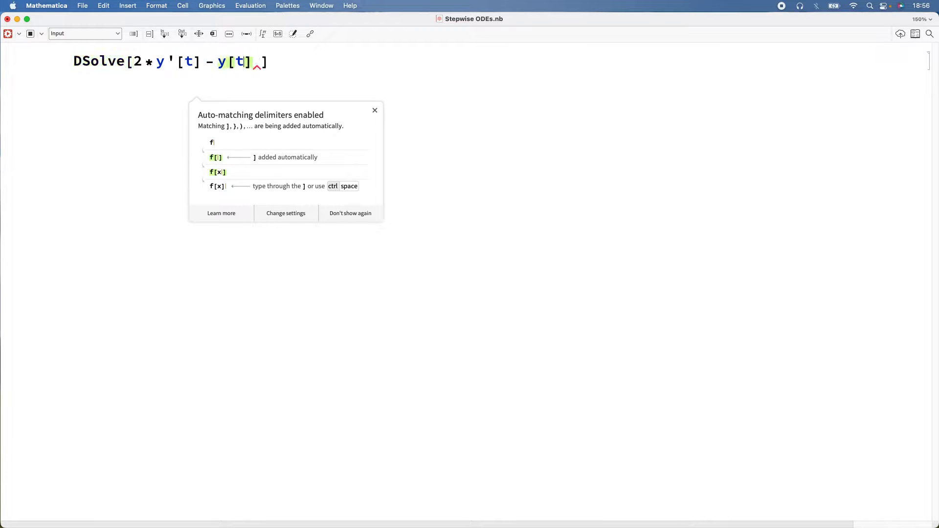
pyautogui.write('== 4')
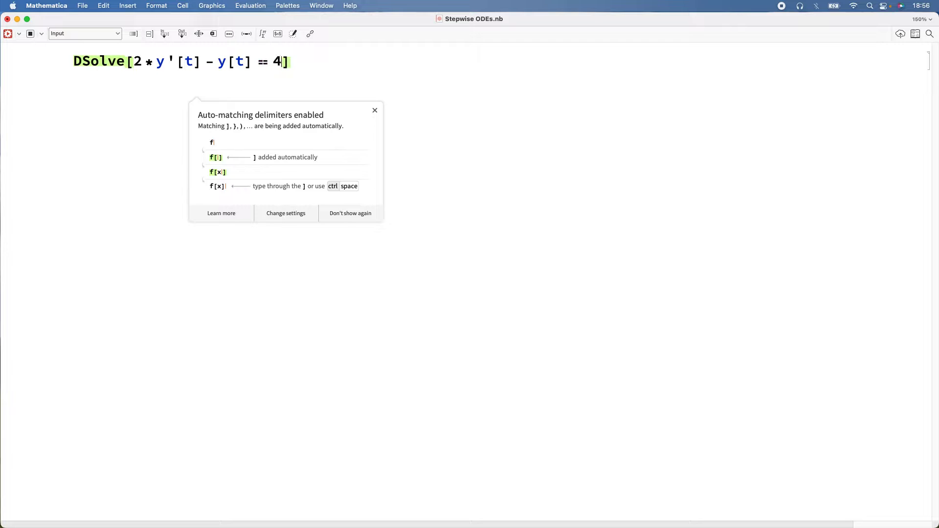
pyautogui.click(376, 110)
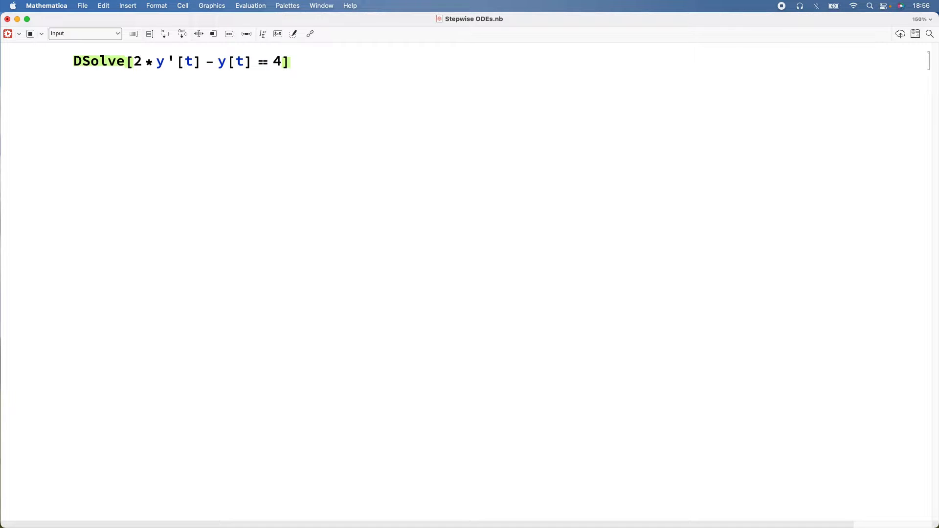
# - Complete the input as 4*Sin[3*t], y[t], t] and evaluate it for the general solution
pyautogui.write('* Sin')
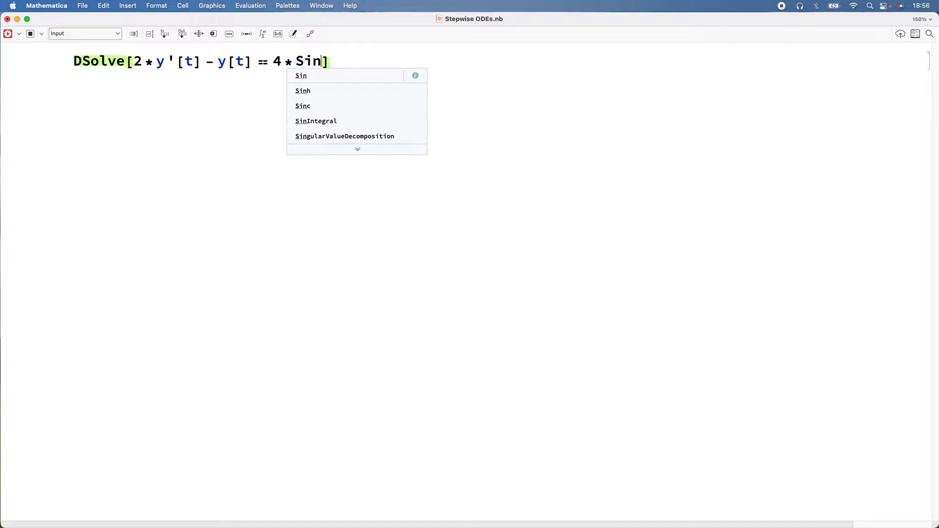
pyautogui.write('[3 *')
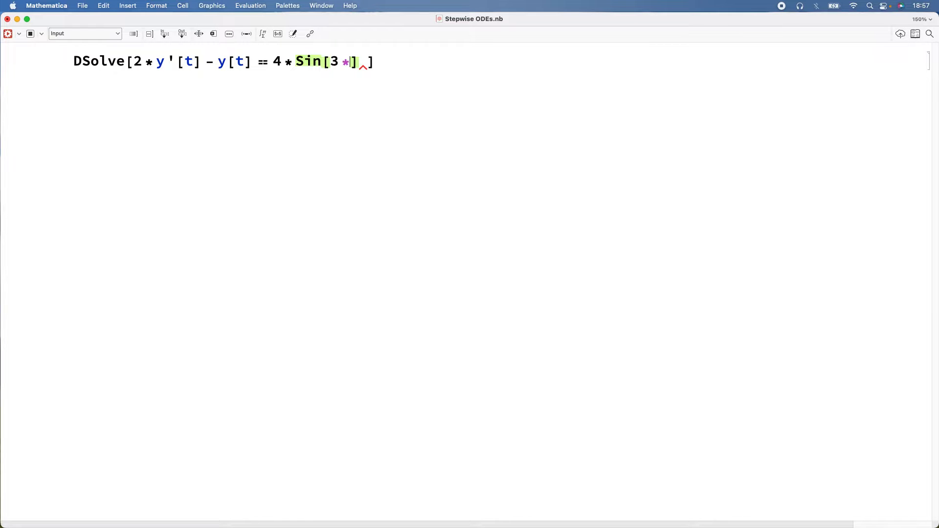
pyautogui.write('t,')
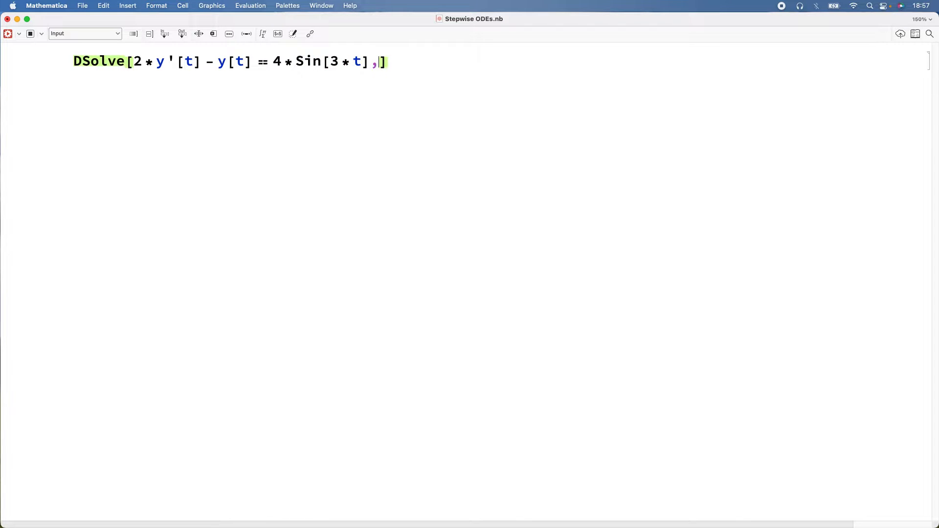
pyautogui.write('y')
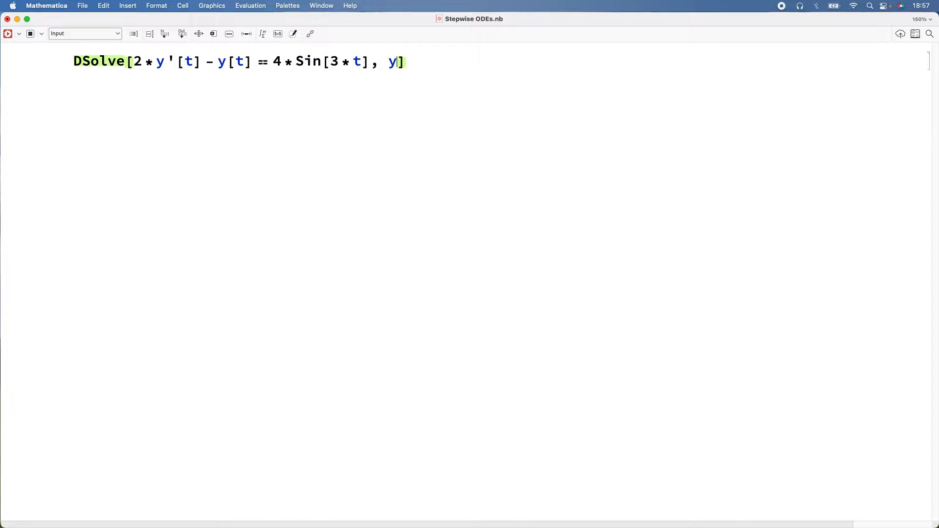
pyautogui.write('[t]')
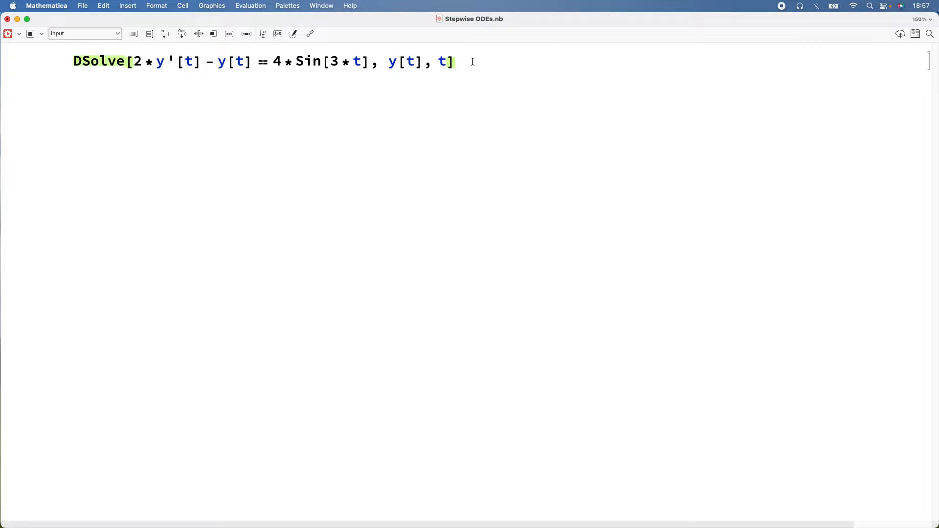
pyautogui.press('shift+enter')
pyautogui.write("DSolve[2*y'[t]-y[t]==4*Sin[3*t], y[t],t]")
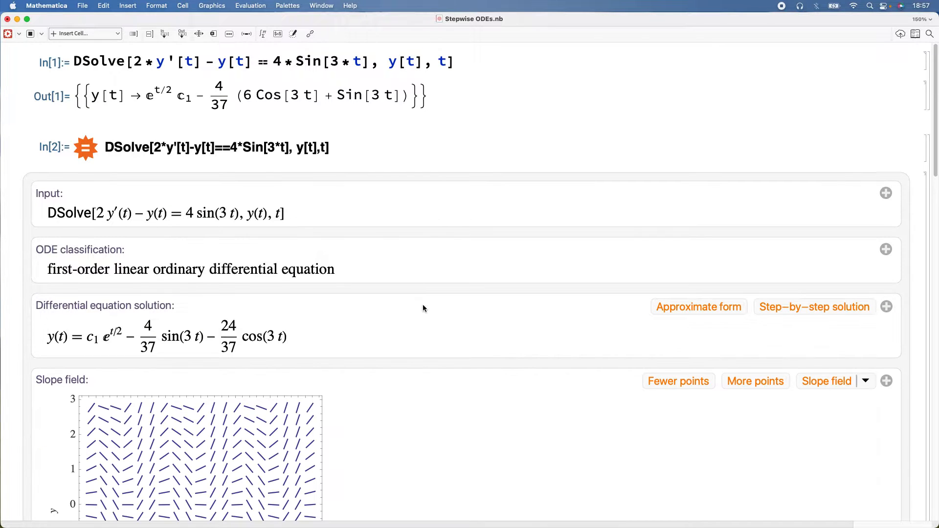
pyautogui.scroll(-3)
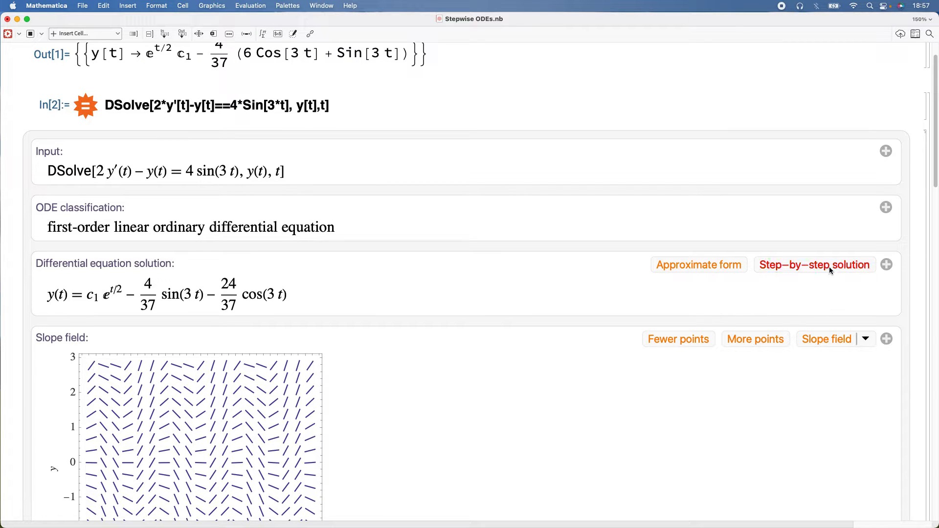
pyautogui.moveTo(797, 286)
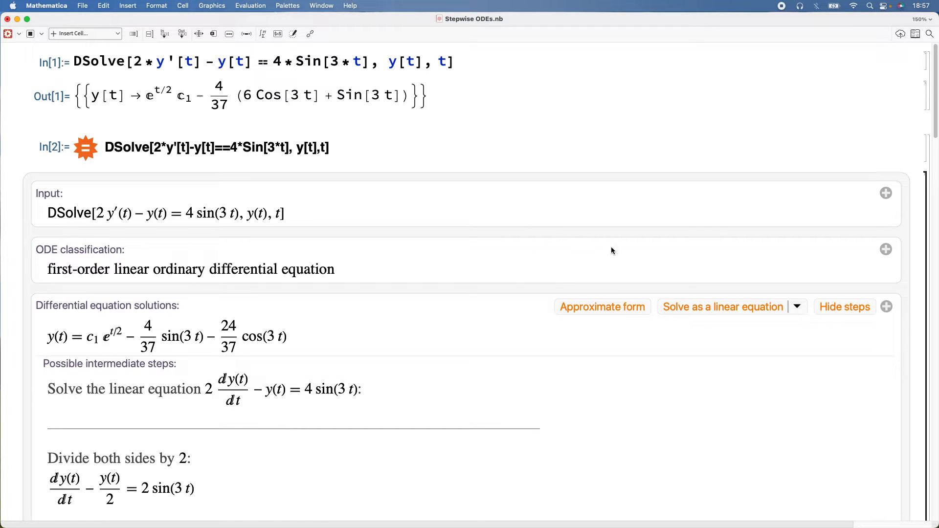
pyautogui.click(845, 307)
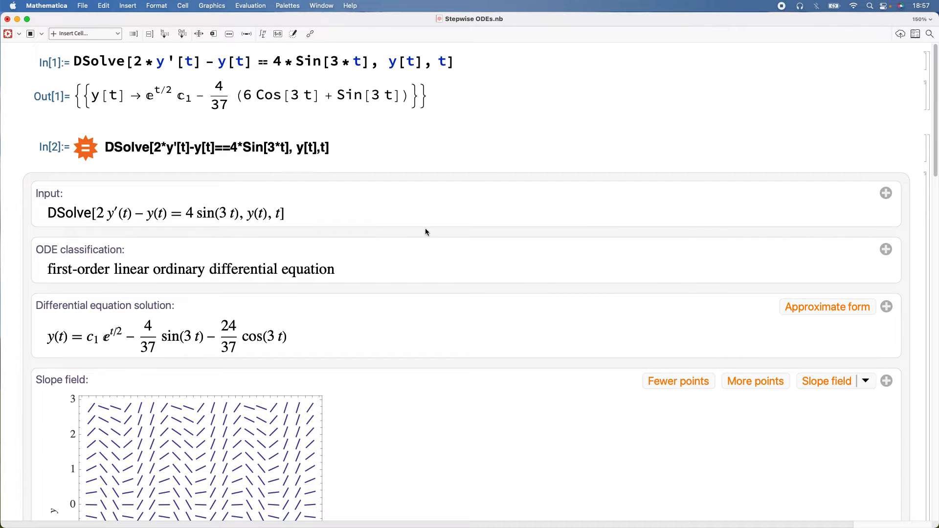
pyautogui.scroll(-3)
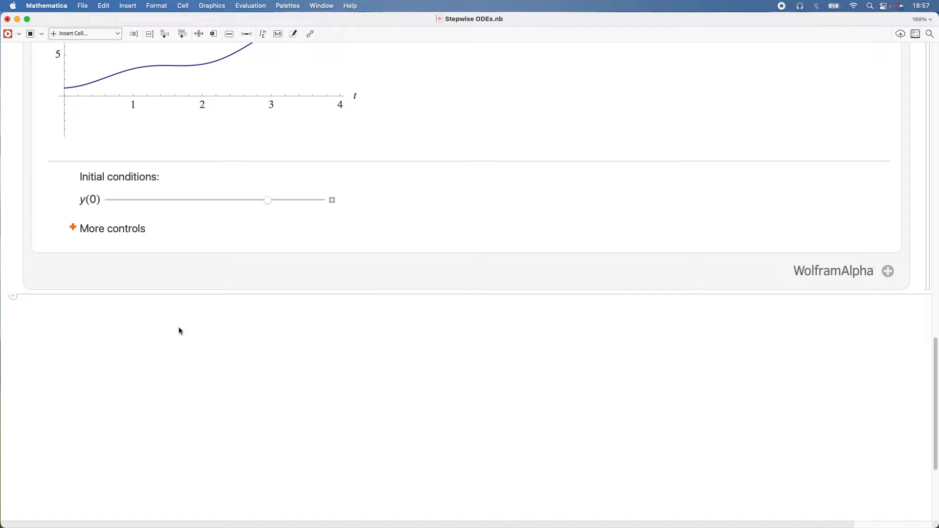
# - Write DSolve[y'[t] == y[t]^2, y[t], in a new input cell below the results
pyautogui.write('D')
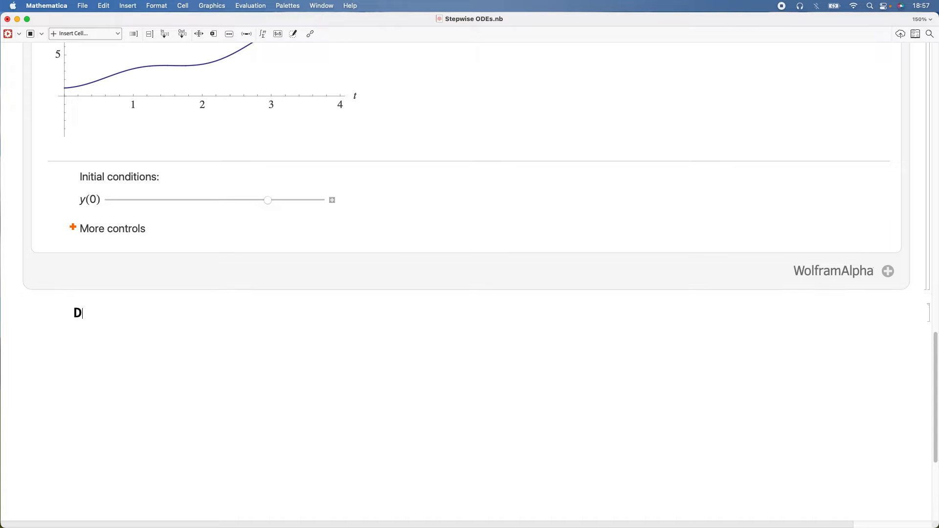
pyautogui.write('DSolve')
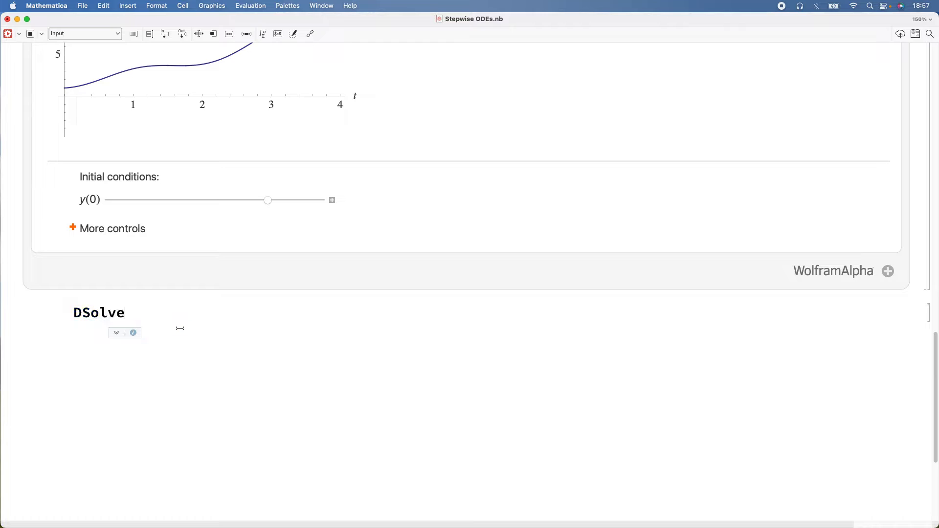
pyautogui.write('[')
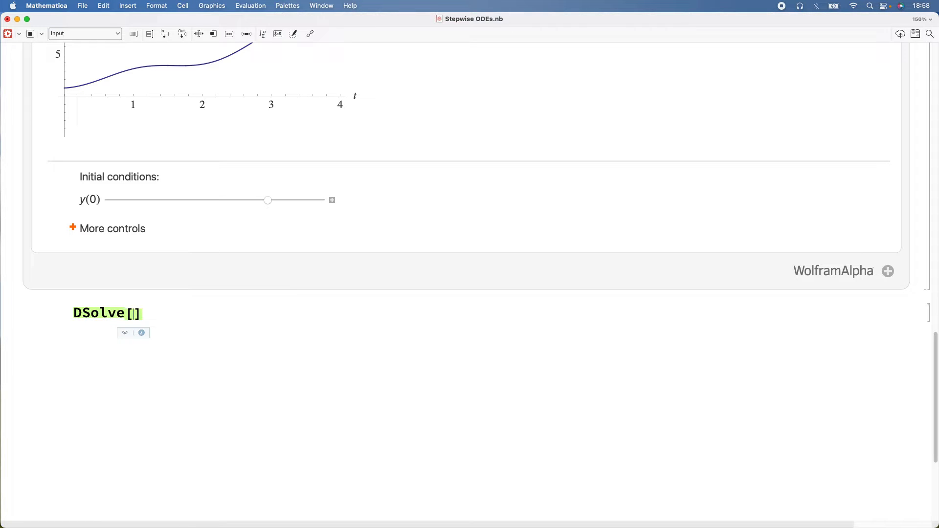
pyautogui.write("y '")
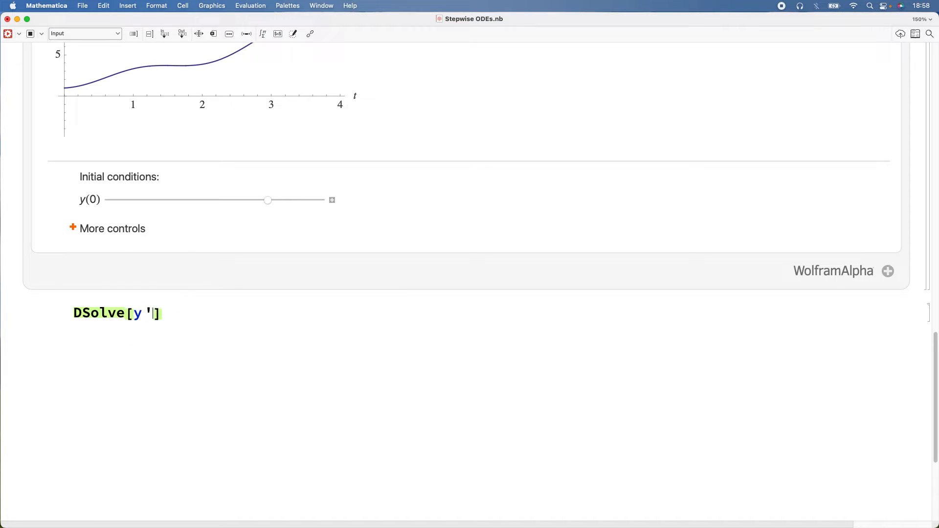
pyautogui.write('[t]')
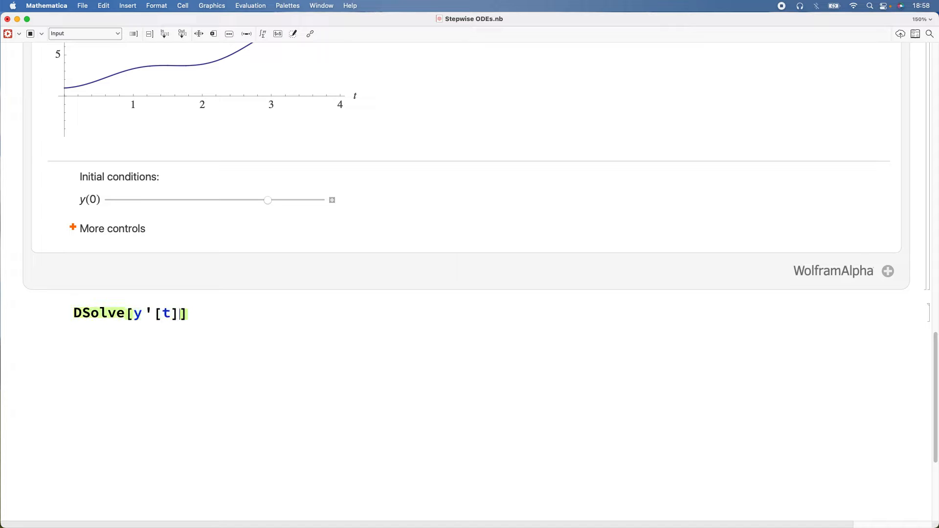
pyautogui.write('== y')
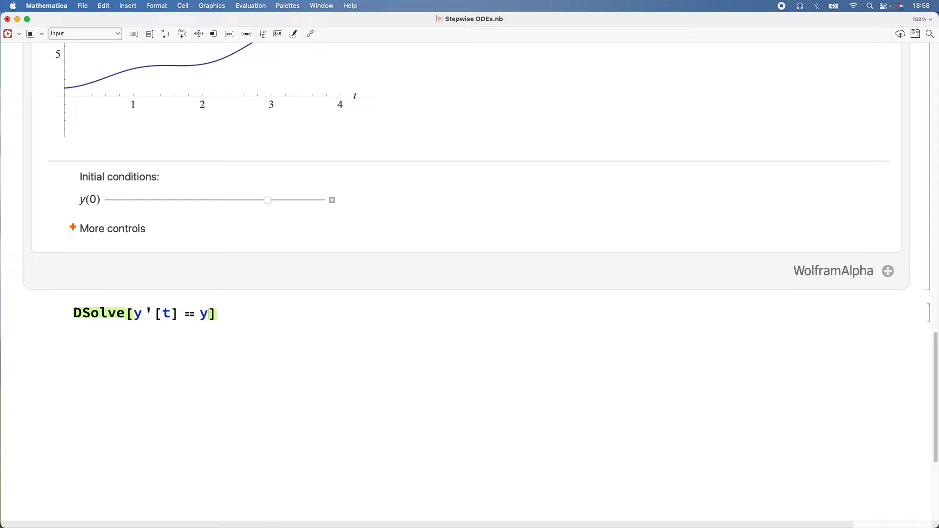
pyautogui.write('[t]')
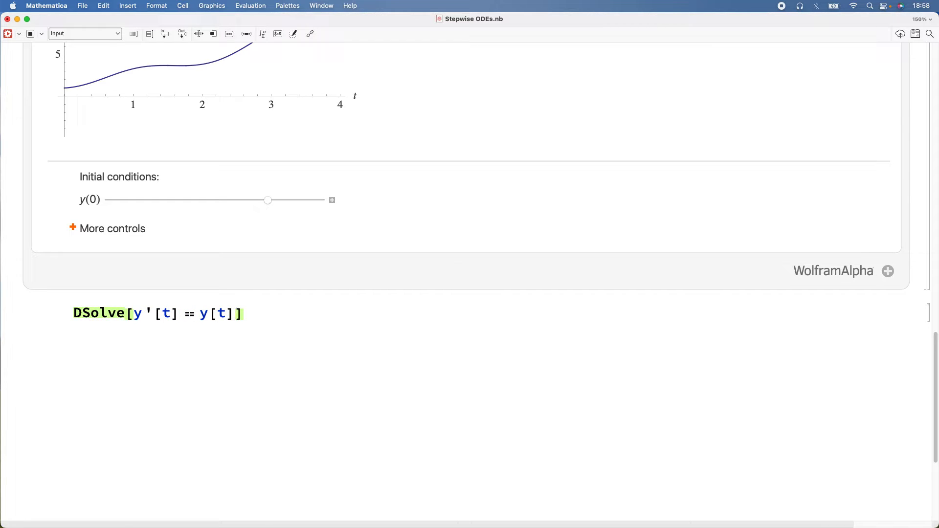
pyautogui.write('^2')
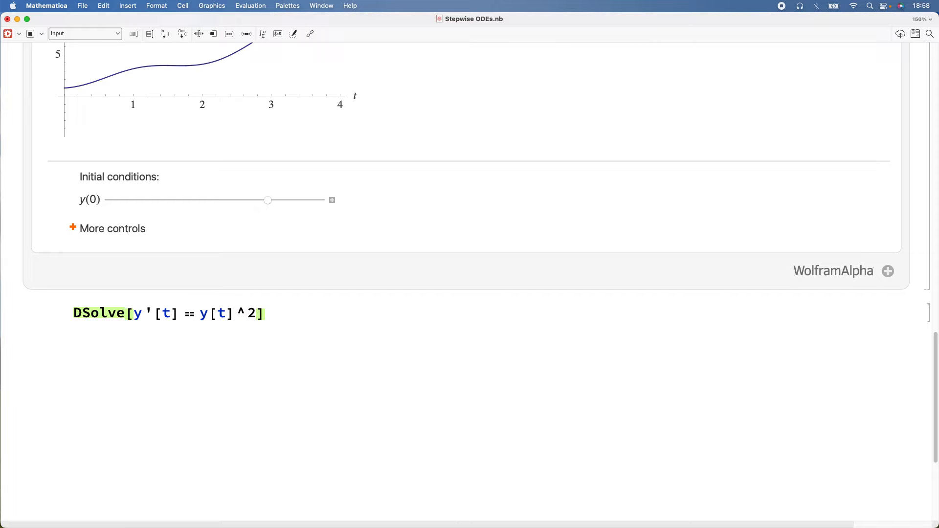
pyautogui.write(',')
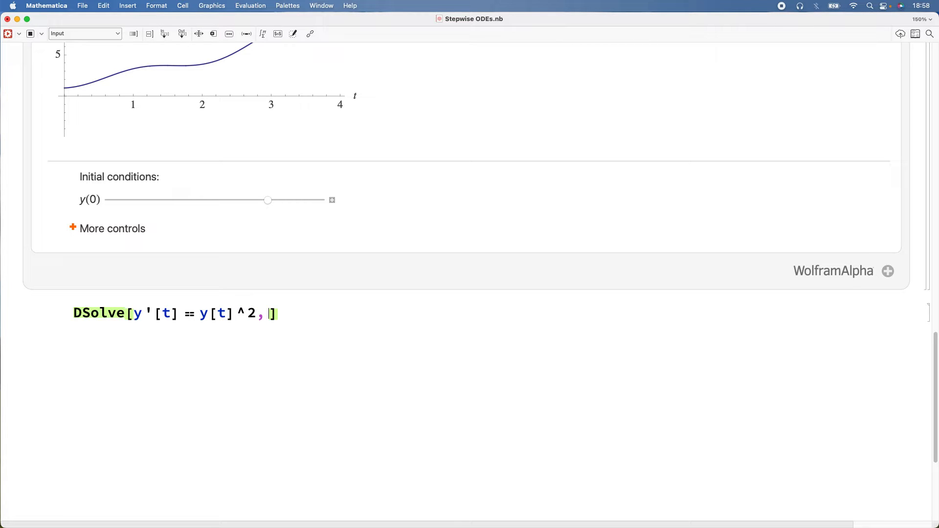
pyautogui.write('y')
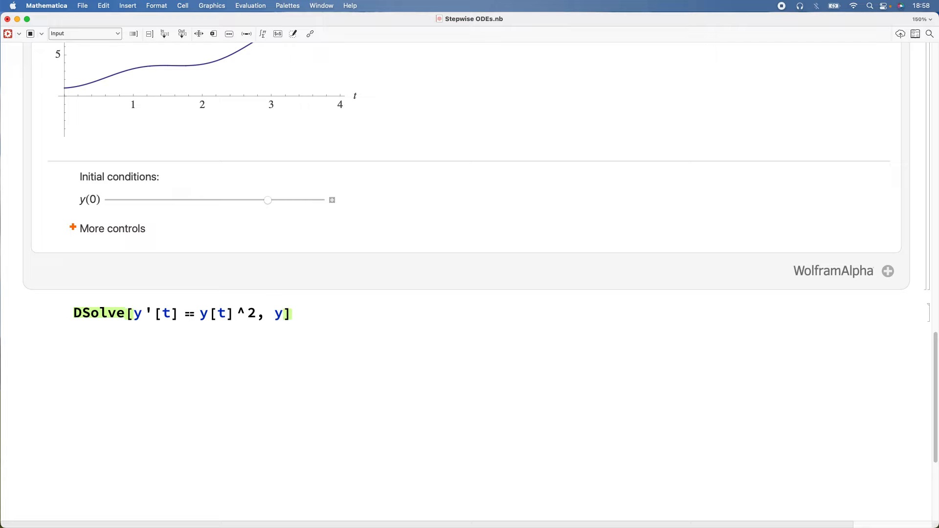
pyautogui.write('[t], t')
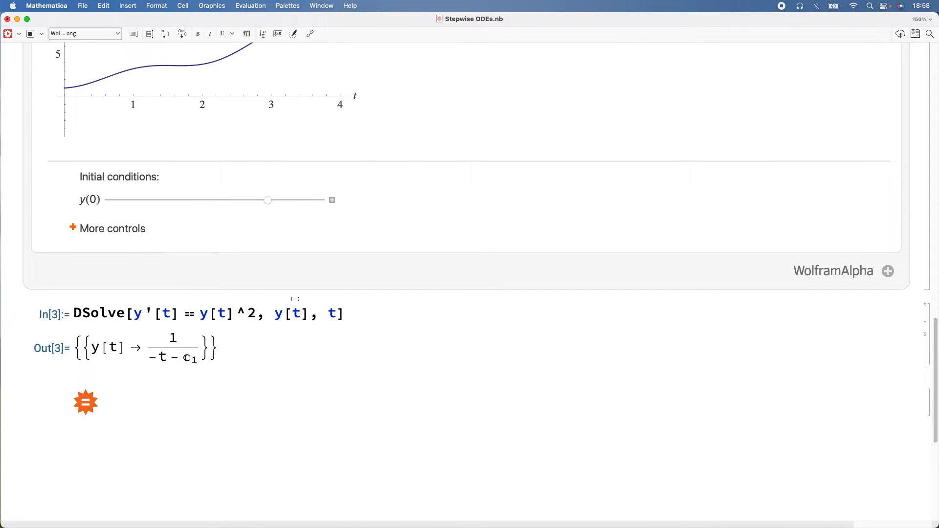
# - Run the y'[t] == y[t]^2 DSolve expression as a Wolfram Alpha query
pyautogui.click(210, 313)
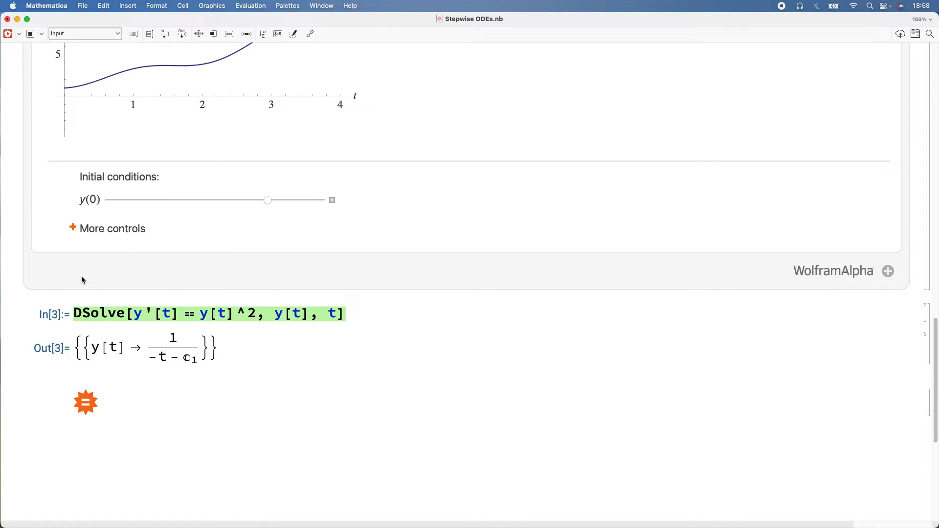
pyautogui.click(85, 402)
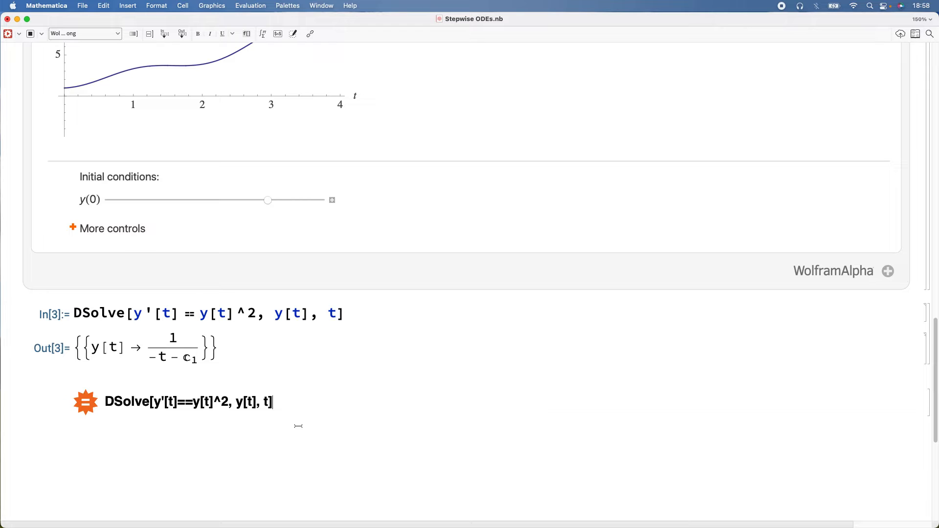
pyautogui.press('shift+enter')
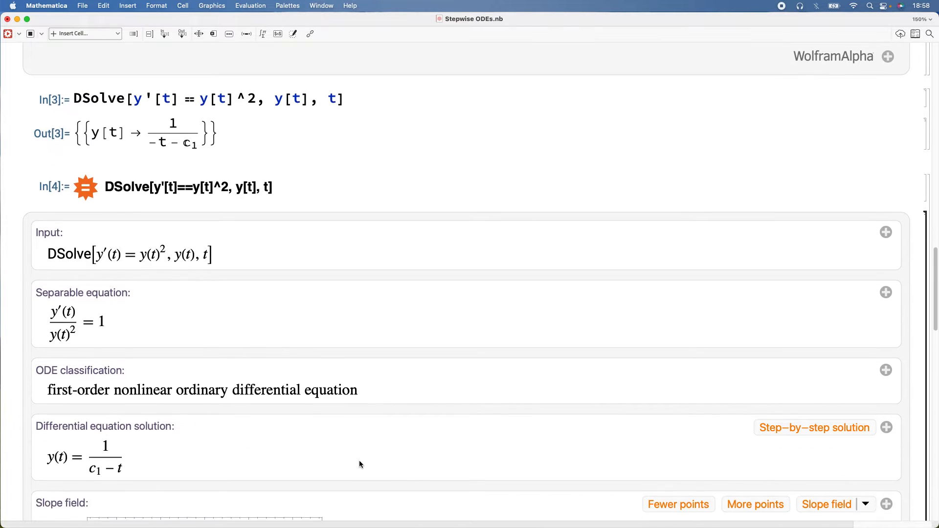
# - Show Wolfram Alpha's step-by-step separable solution for y' = y^2 and review its slope field
pyautogui.scroll(-3)
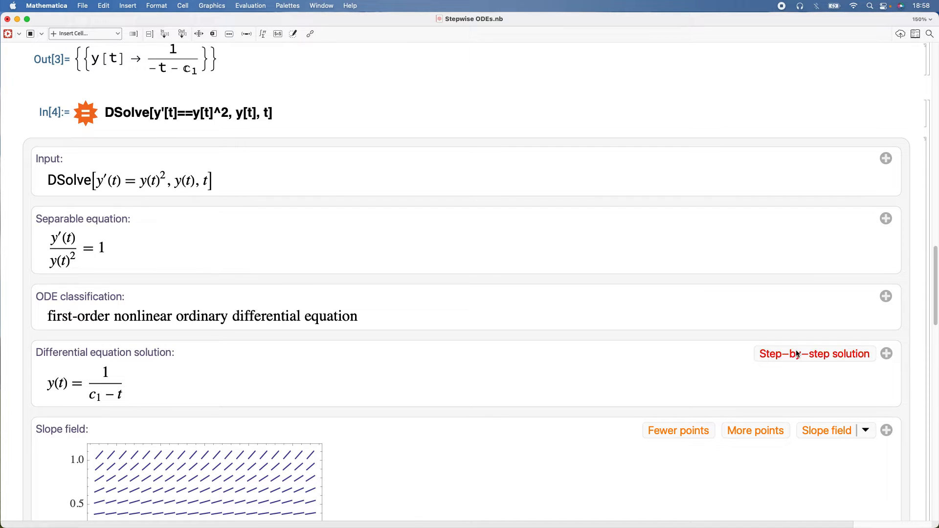
pyautogui.click(814, 353)
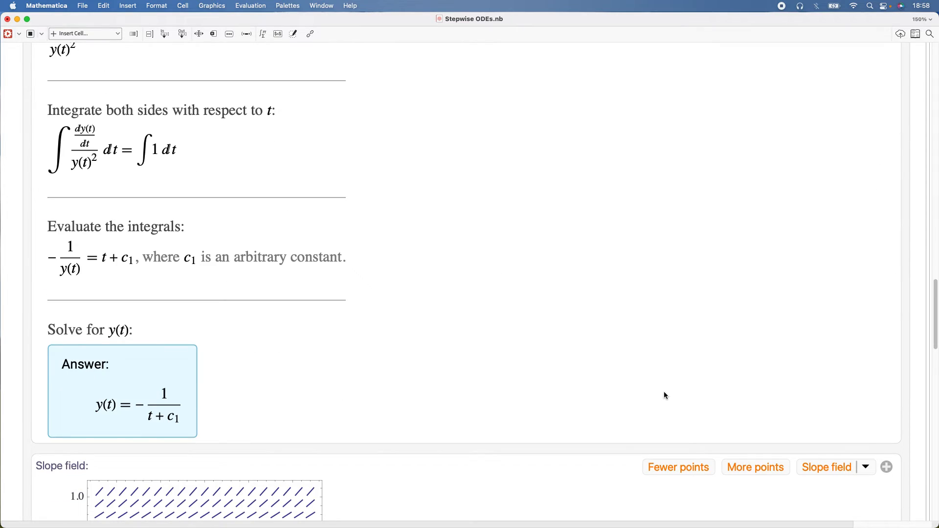
pyautogui.scroll(-3)
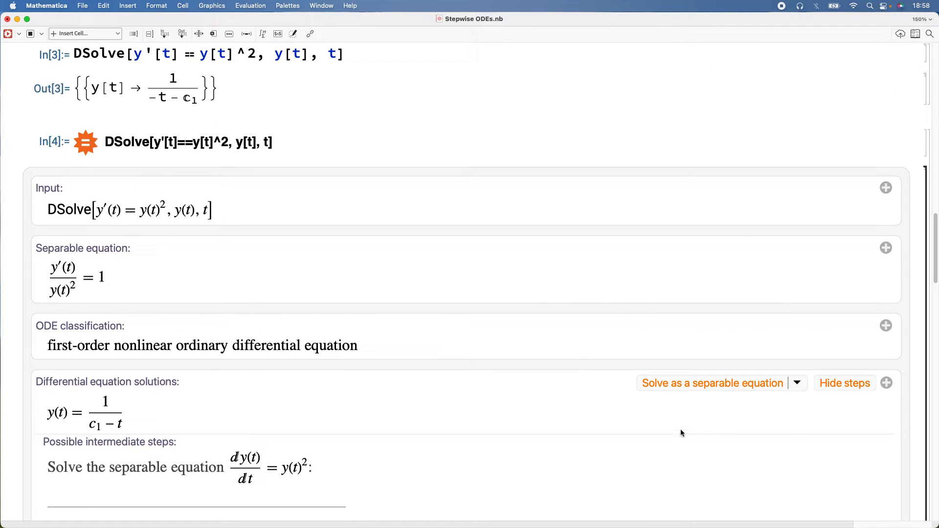
pyautogui.scroll(-3)
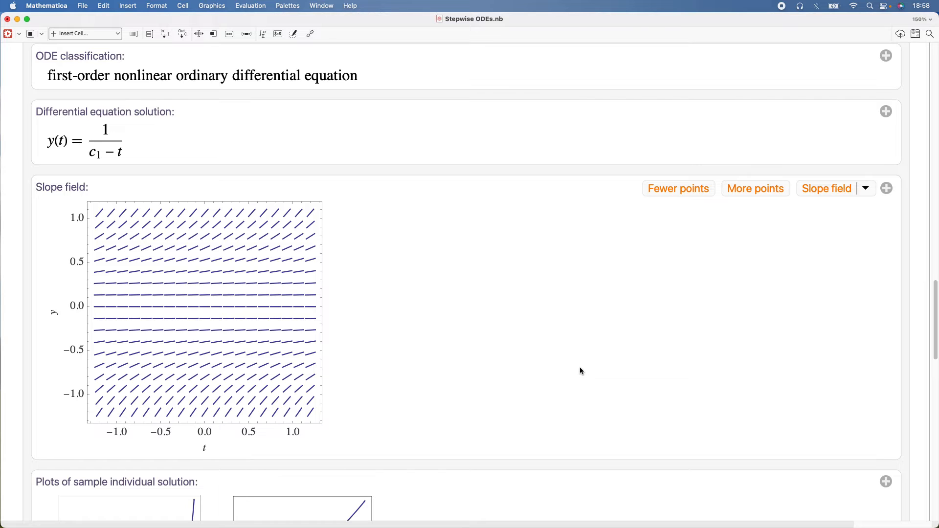
pyautogui.scroll(-3)
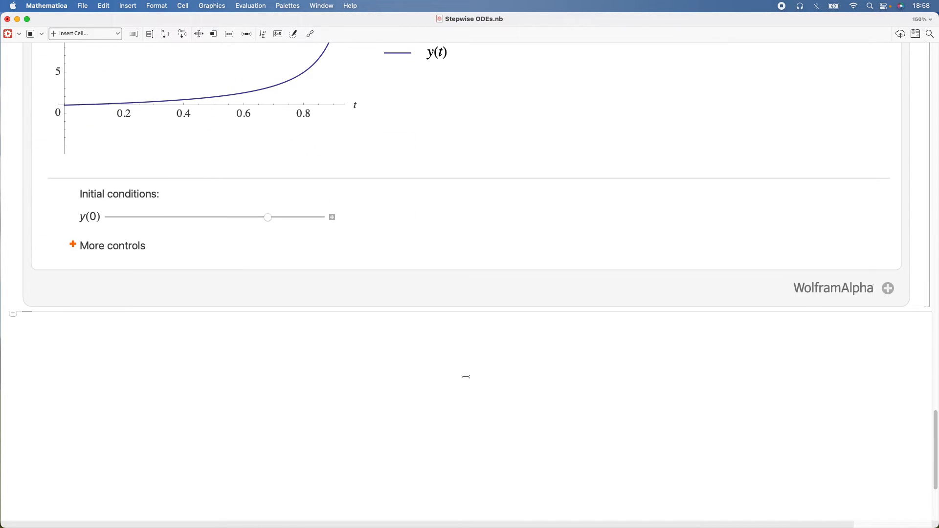
# - Start a DSolve input with the left side 3*y'[t] + 2*y[t] == via autocomplete
pyautogui.write('DS')
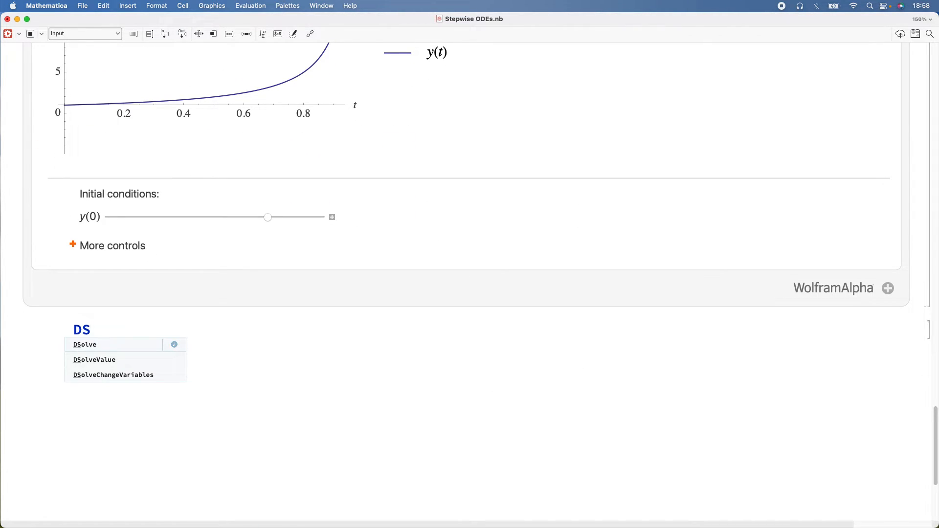
pyautogui.click(84, 344)
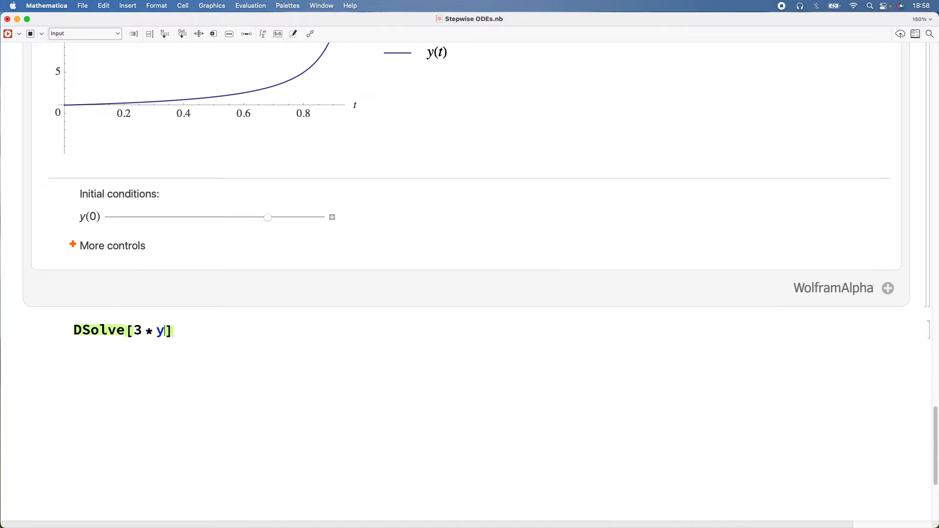
pyautogui.write("'")
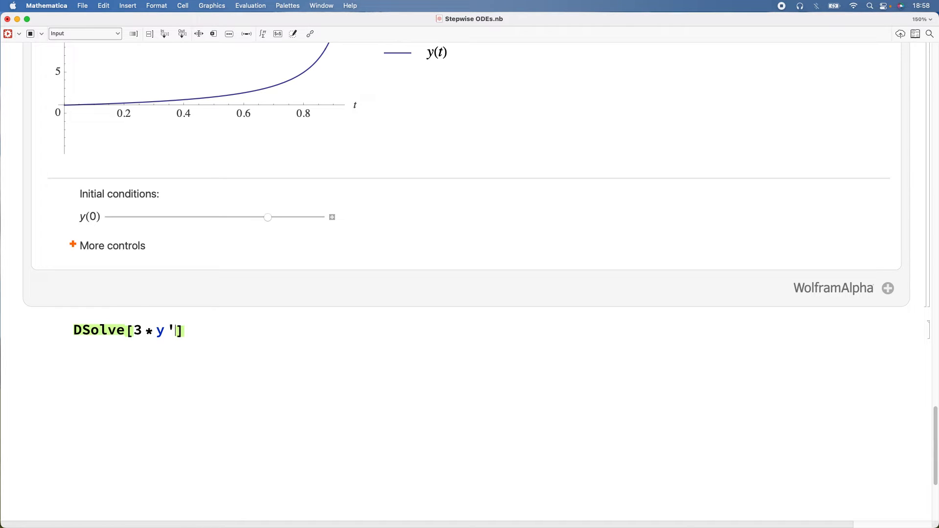
pyautogui.write('[t]')
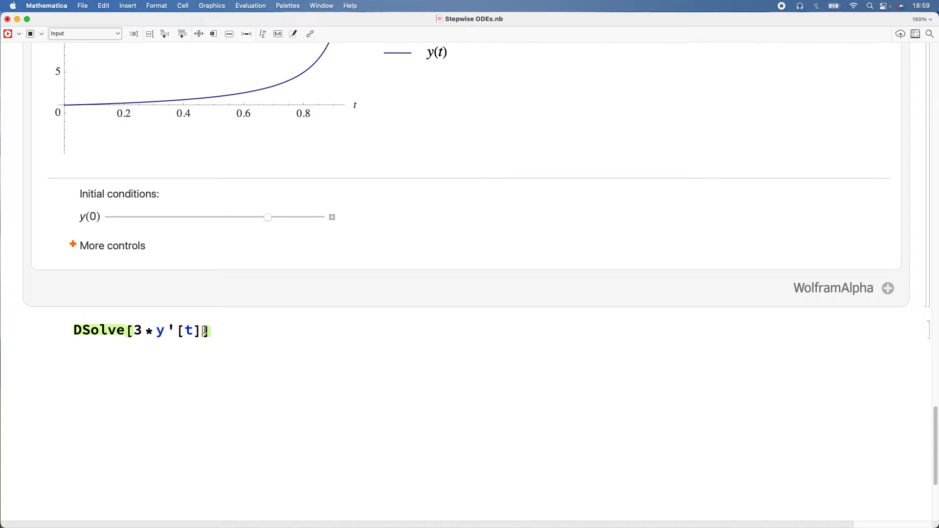
pyautogui.write('+')
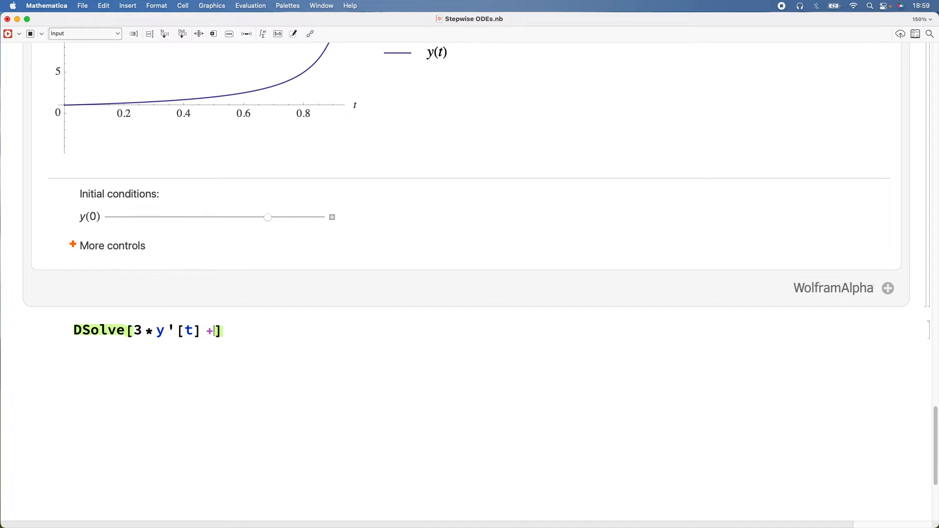
pyautogui.write('2 * y')
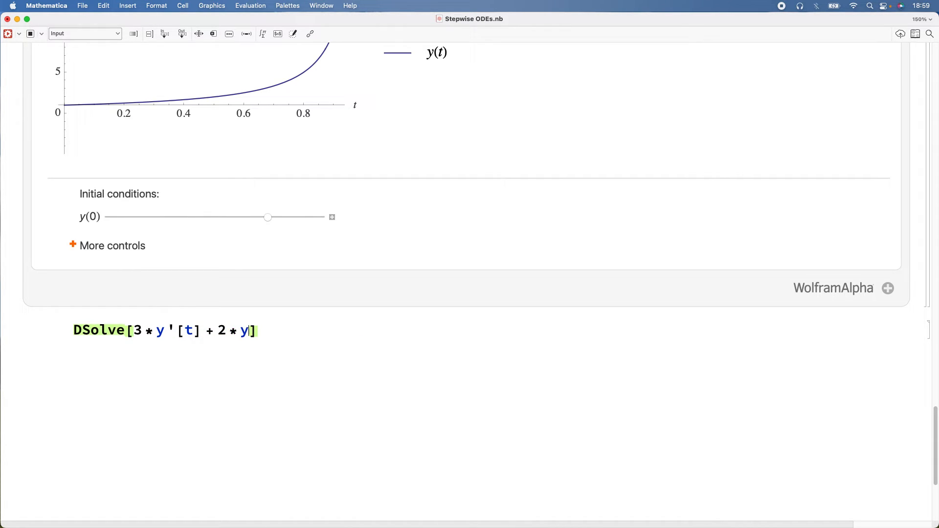
pyautogui.write('[t]')
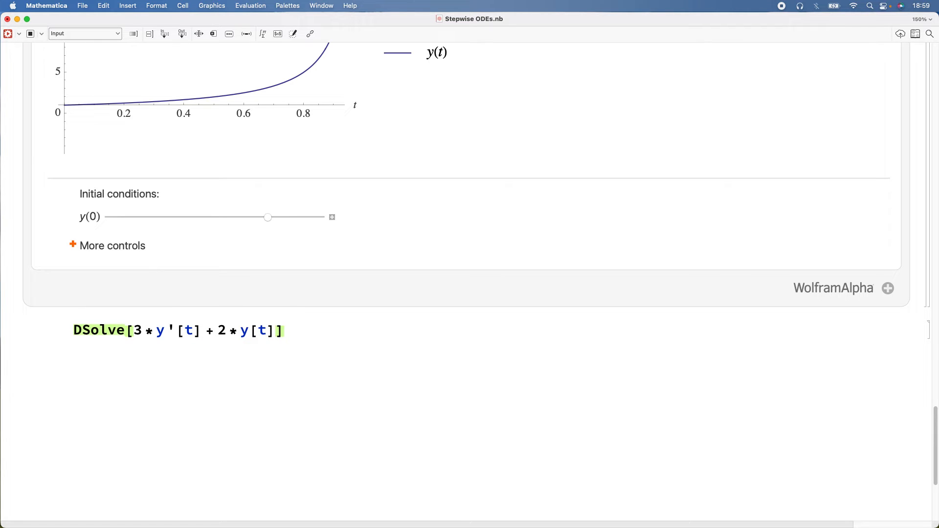
pyautogui.write('==')
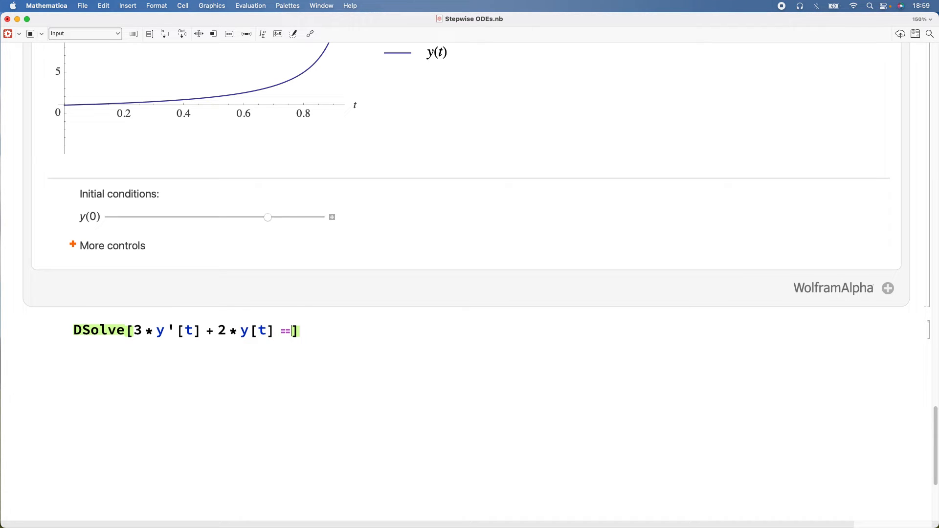
# - Finish the input with Cos[2*t], y[t], t as right side, unknown and variable
pyautogui.write('C')
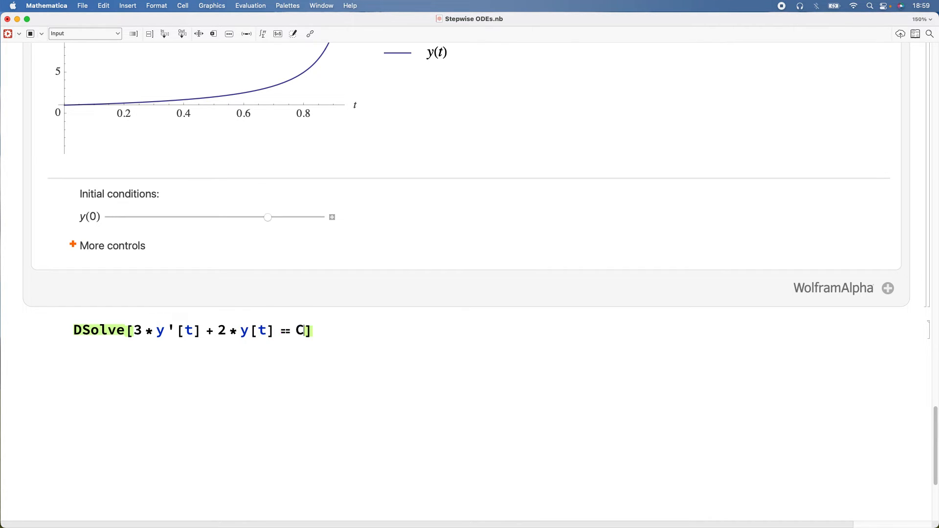
pyautogui.write('os[2]')
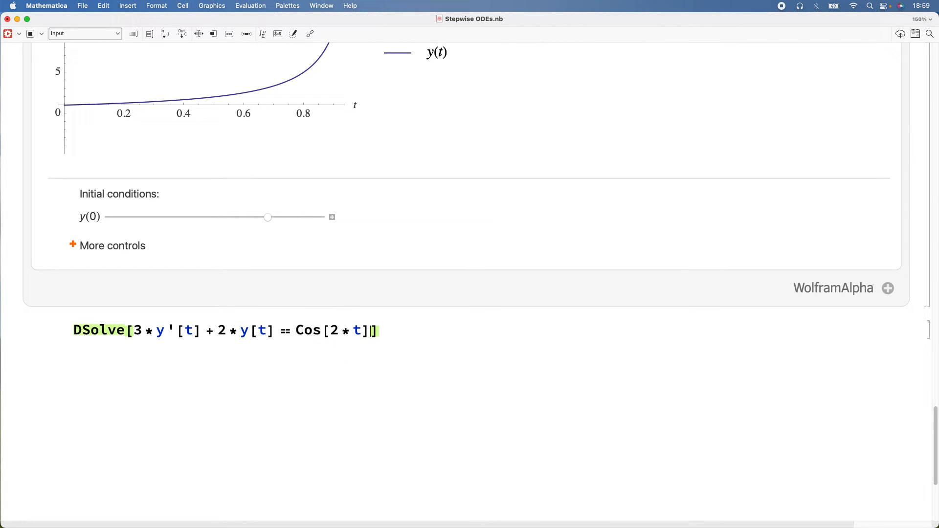
pyautogui.write(',')
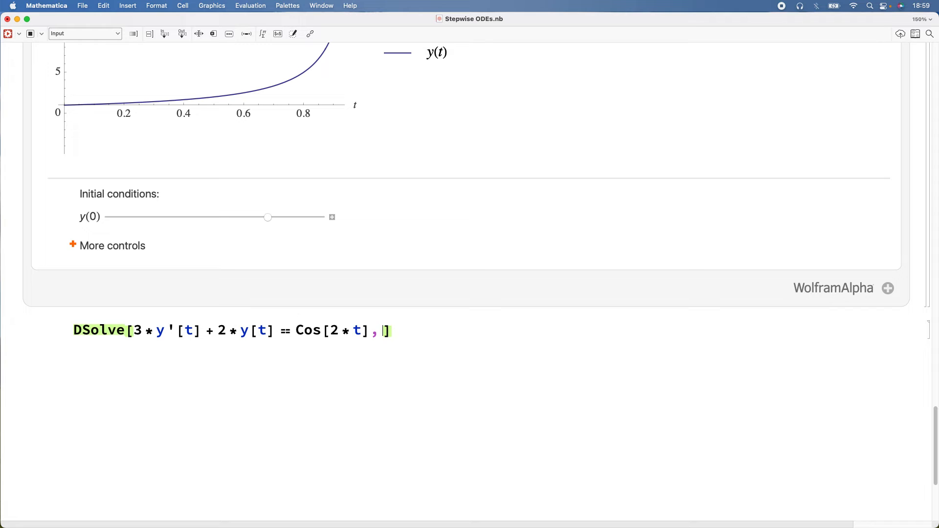
pyautogui.write('y[t]')
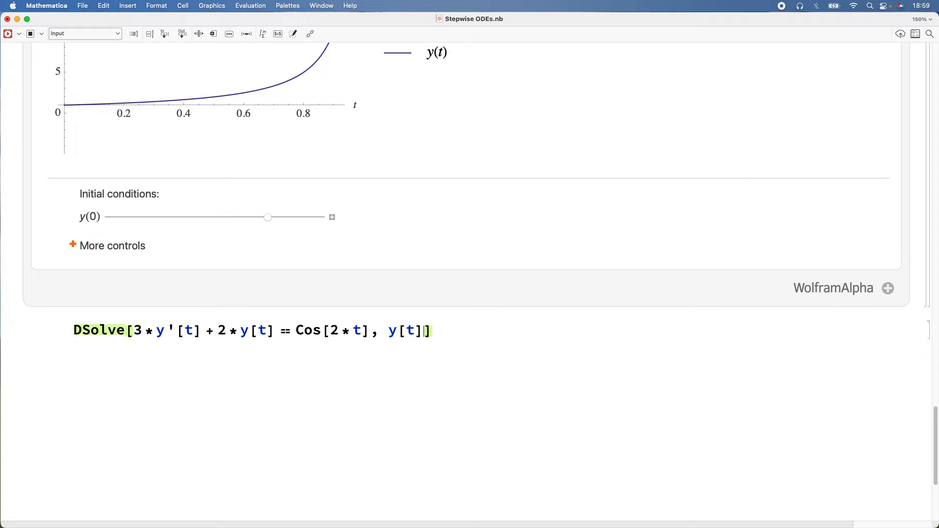
pyautogui.write(', t')
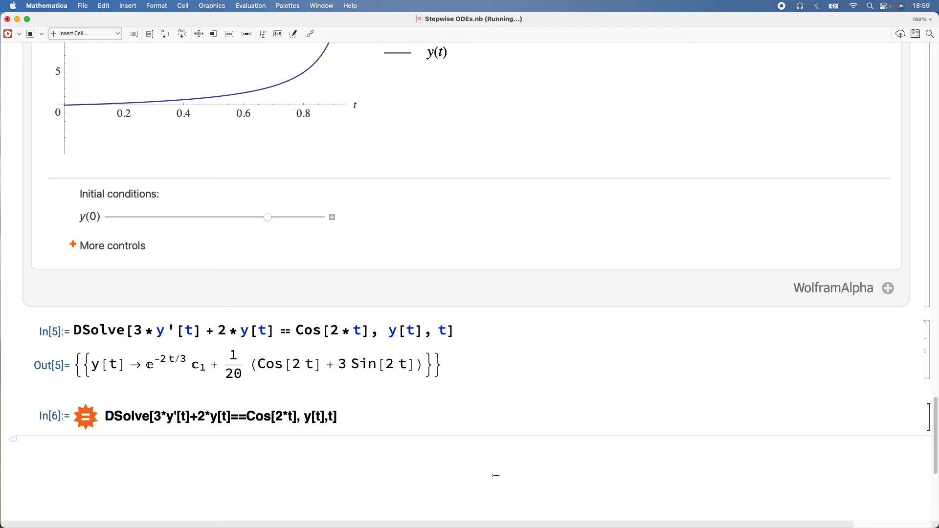
pyautogui.moveTo(531, 472)
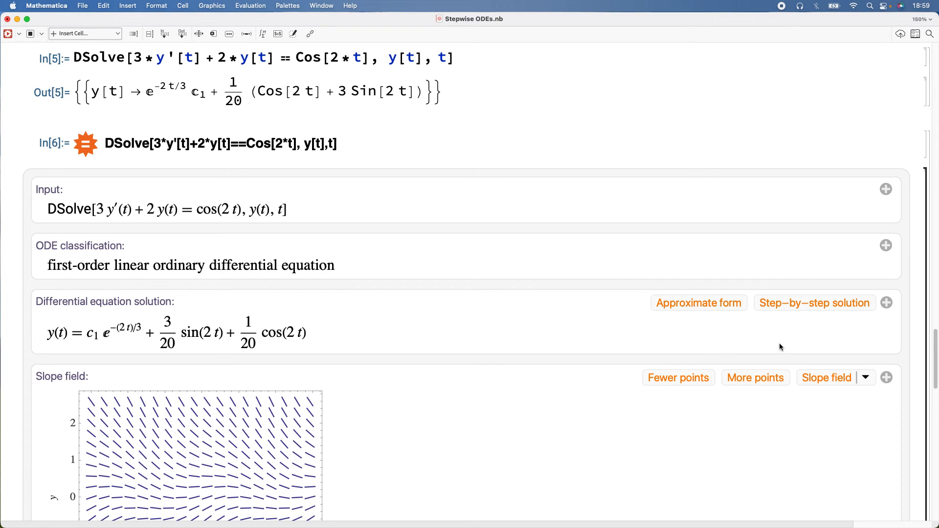
# - Expand Wolfram Alpha's integrating-factor steps for 3y' + 2y = cos(2t) and scroll through them
pyautogui.click(813, 302)
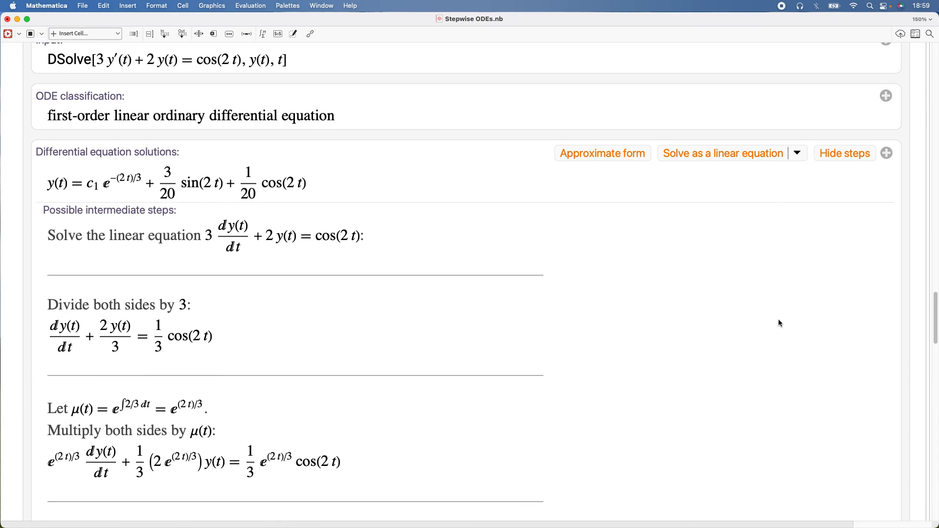
pyautogui.scroll(-3)
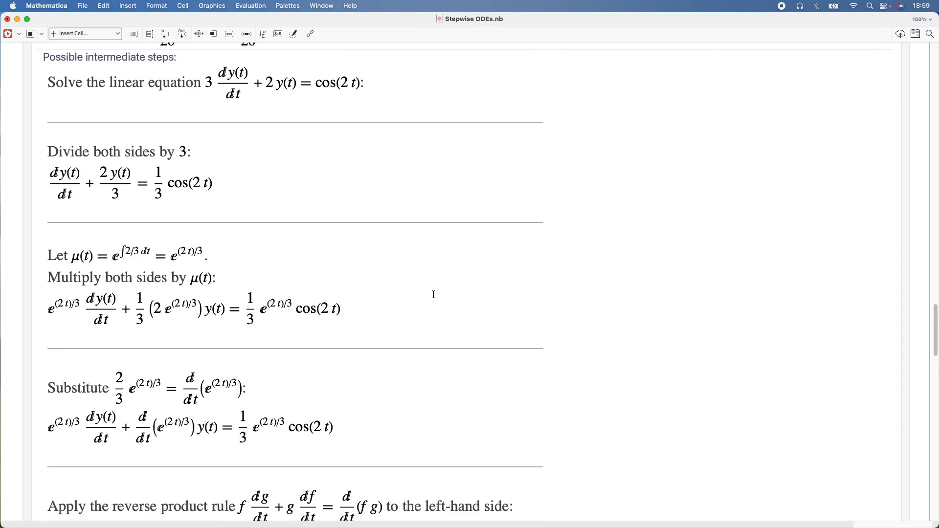
pyautogui.scroll(-3)
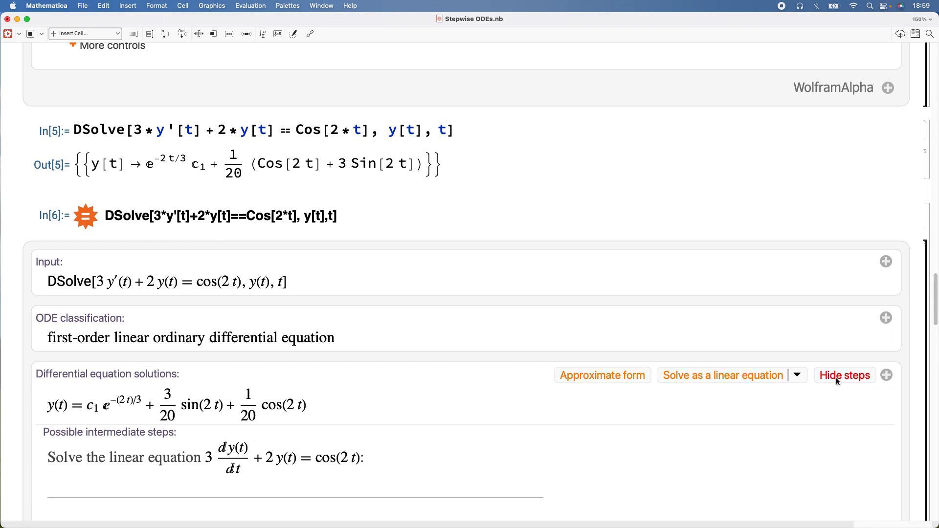
# - Hide the worked steps and scroll past the slope field and sample solution plots
pyautogui.click(845, 376)
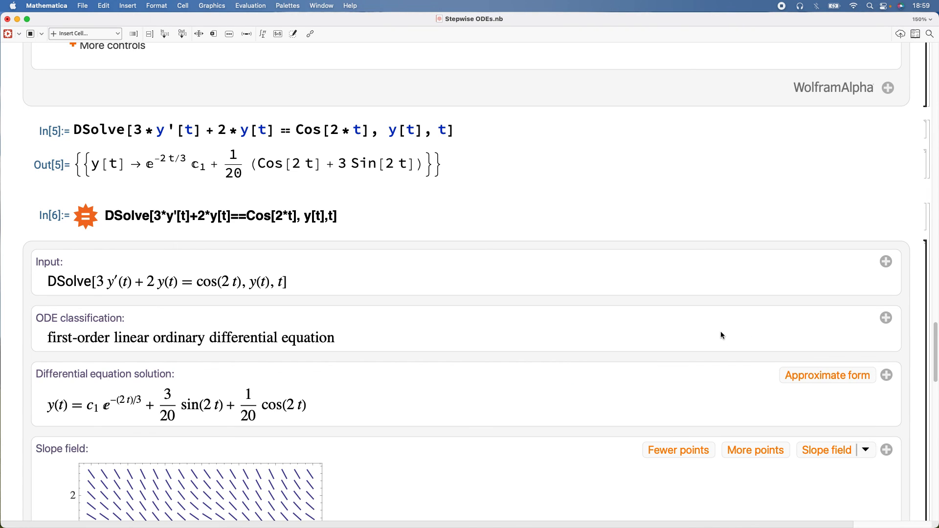
pyautogui.moveTo(674, 295)
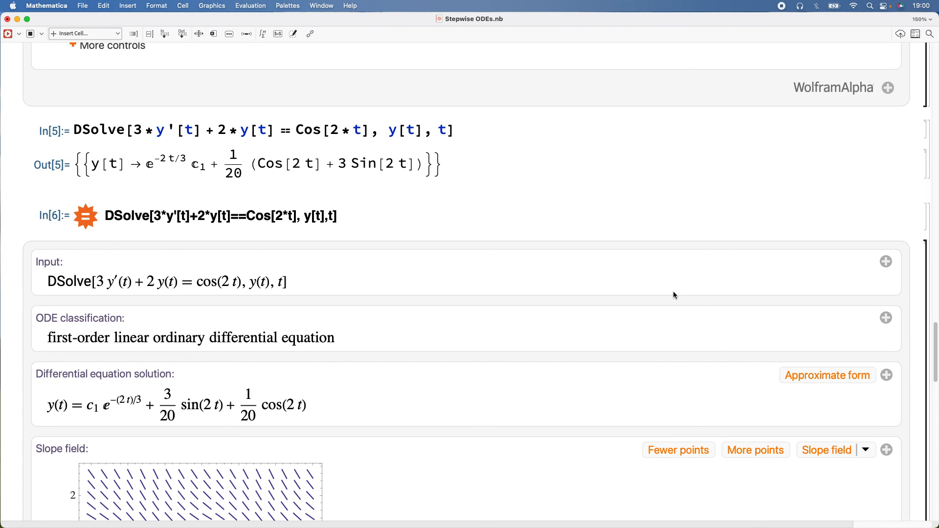
pyautogui.scroll(-3)
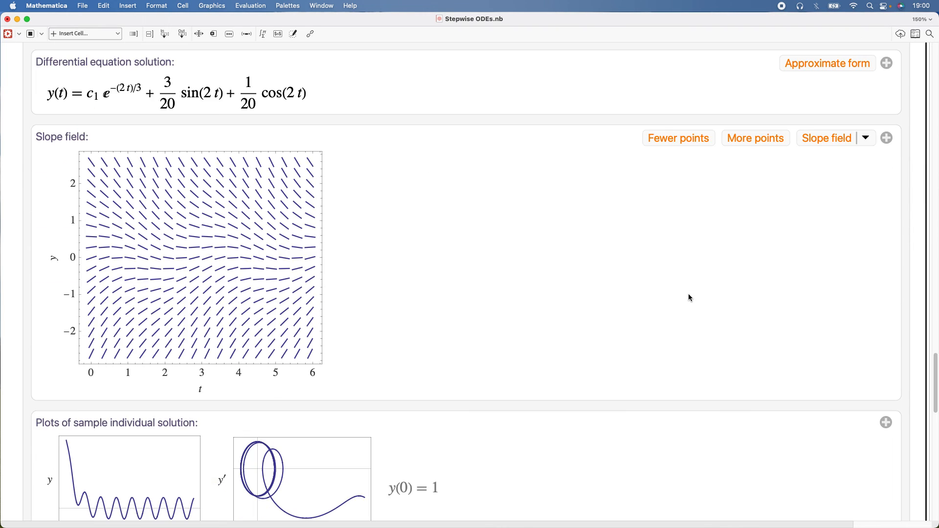
pyautogui.scroll(-3)
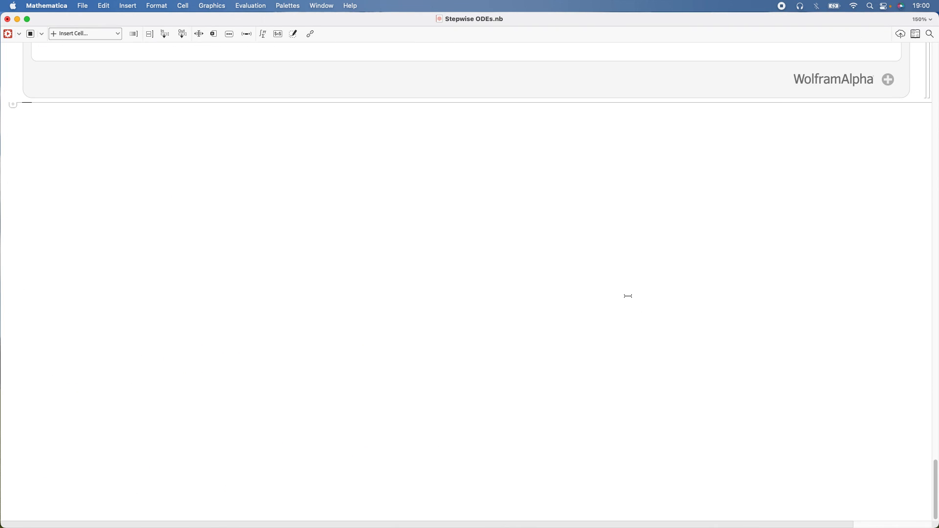